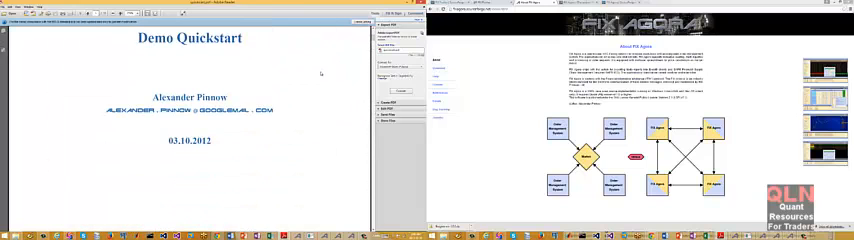
# - Scroll the Demo Quickstart PDF from the title page down to the equity book Example section
pyautogui.scroll(-3)
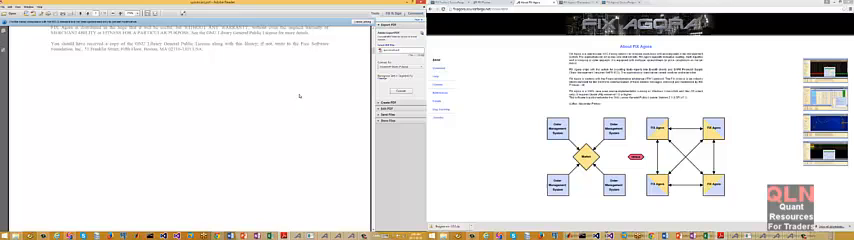
pyautogui.scroll(-3)
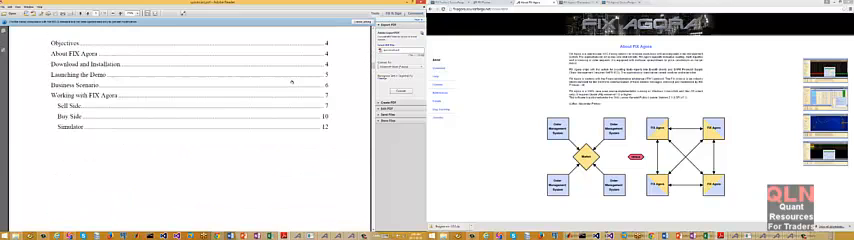
pyautogui.scroll(-3)
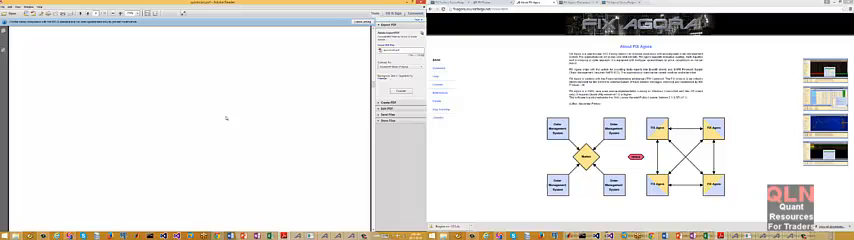
pyautogui.scroll(-3)
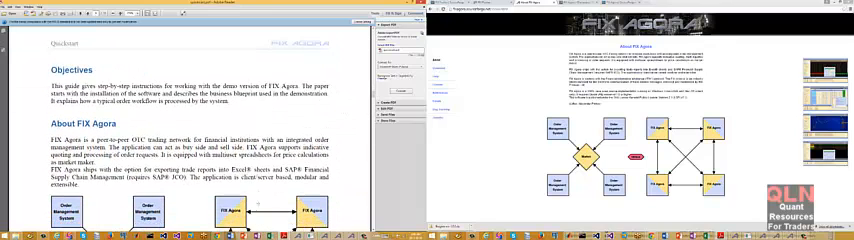
pyautogui.scroll(-3)
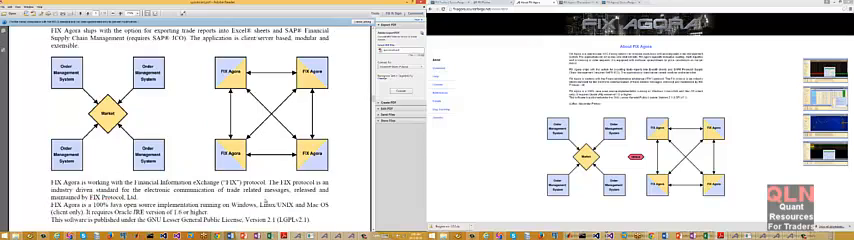
pyautogui.scroll(-3)
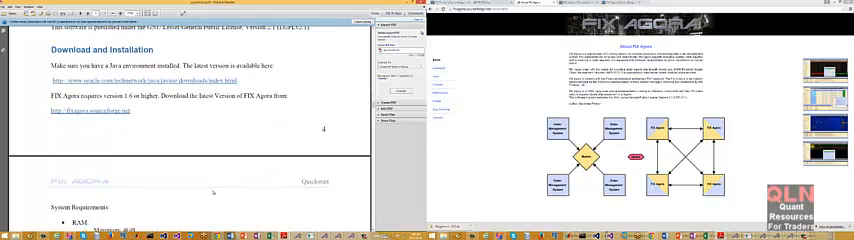
pyautogui.scroll(-3)
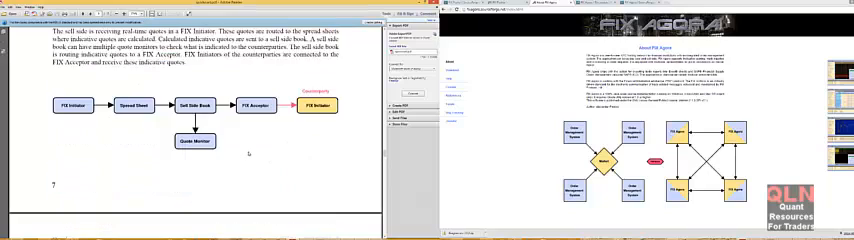
pyautogui.scroll(-3)
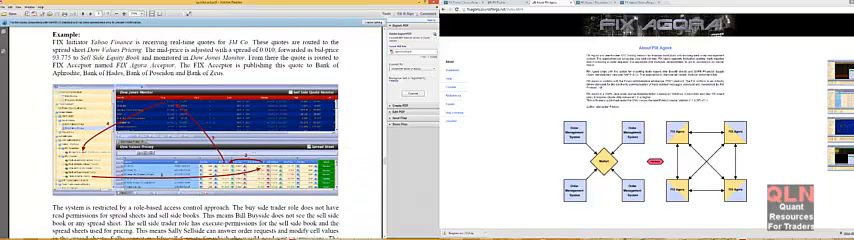
pyautogui.scroll(-3)
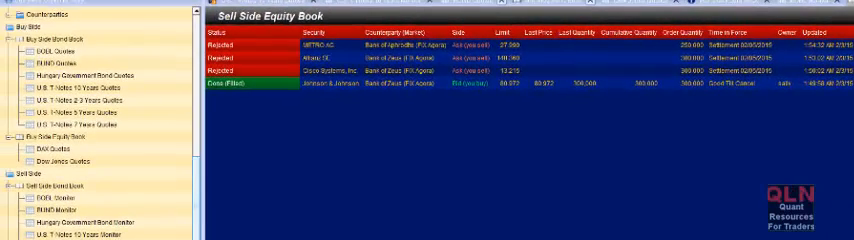
# - Bring the server console and buy/sell side equity book windows forward side by side
pyautogui.doubleClick(230, 76)
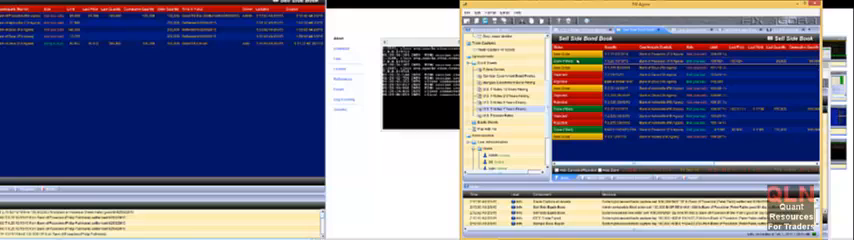
pyautogui.click(576, 52)
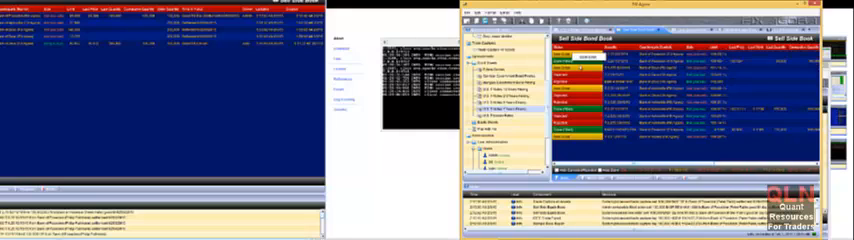